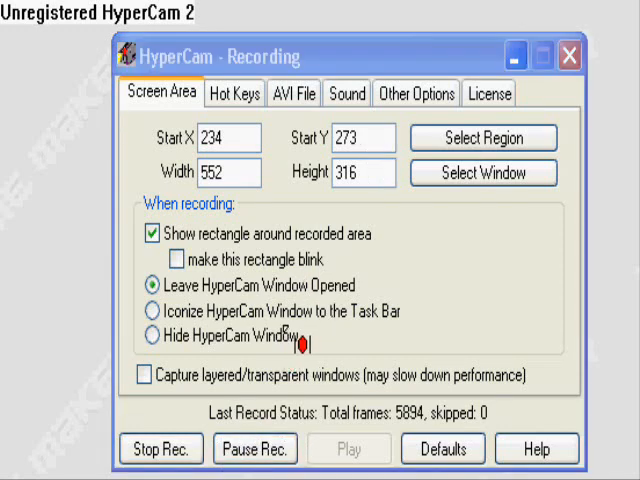
{"action": "mouse_move", "coordinate": [305, 327]}
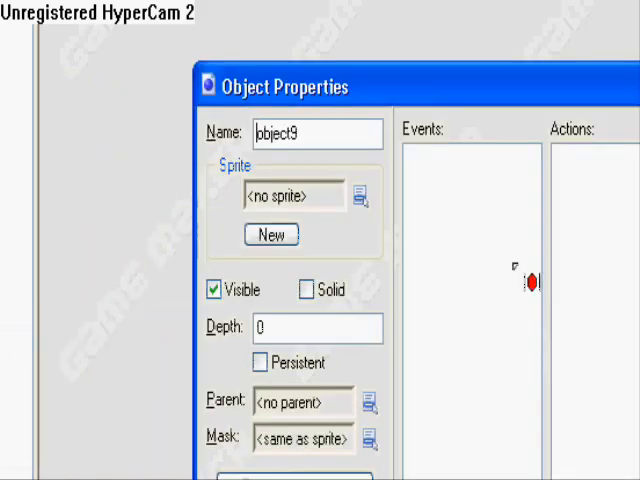
- Give the new object the hamerr sprite from the mario folder and name it hamerr
{"action": "left_click", "coordinate": [360, 195]}
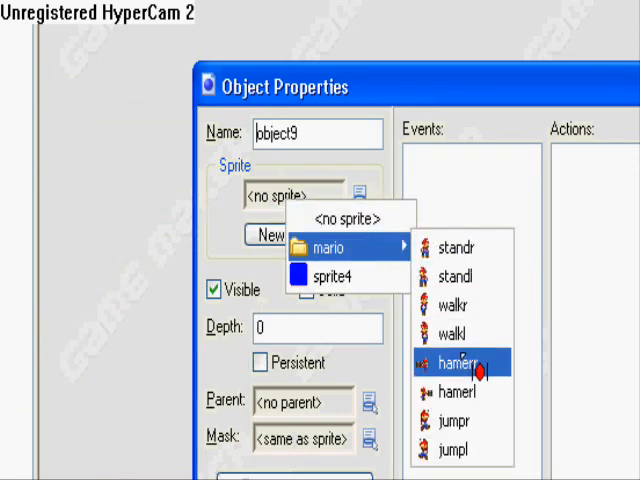
{"action": "left_click", "coordinate": [455, 360]}
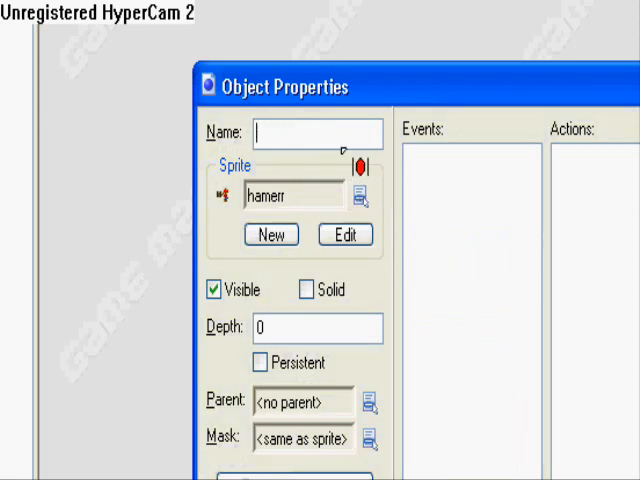
{"action": "type", "text": "k"}
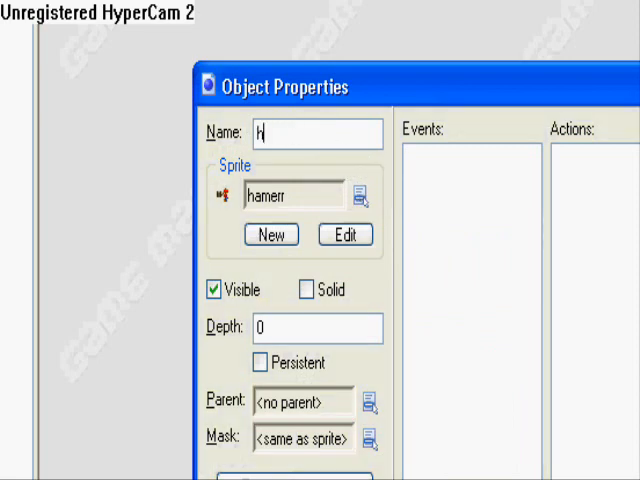
{"action": "type", "text": "amerr"}
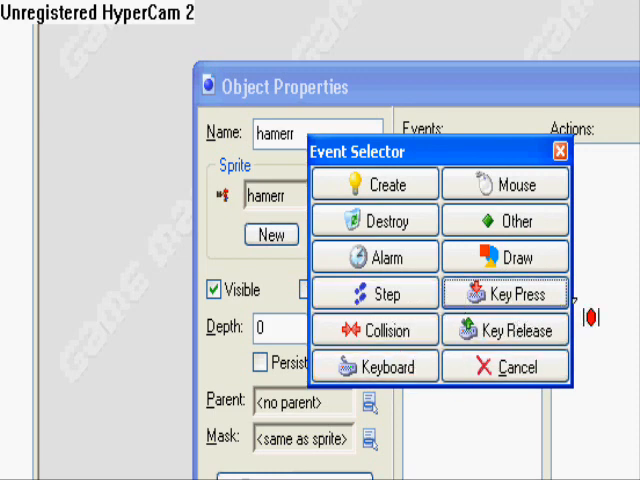
- Add an Enter key-press event to hamerr, then choose Change Event on it
{"action": "left_click", "coordinate": [508, 294]}
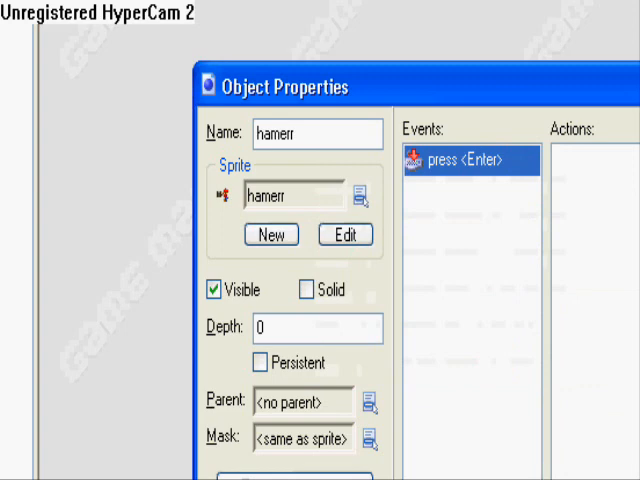
{"action": "right_click", "coordinate": [462, 160]}
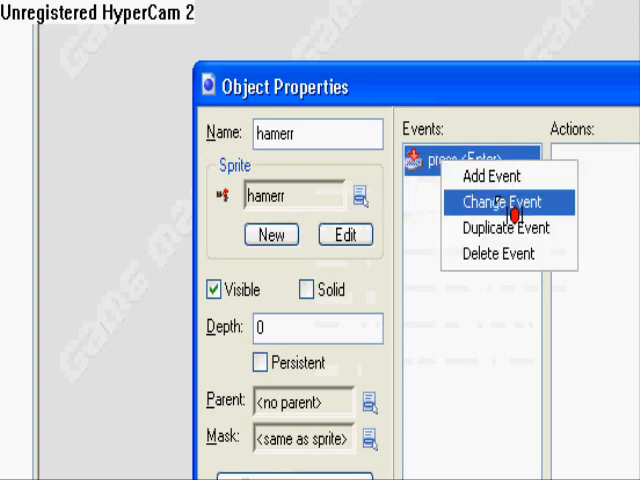
{"action": "left_click", "coordinate": [506, 203]}
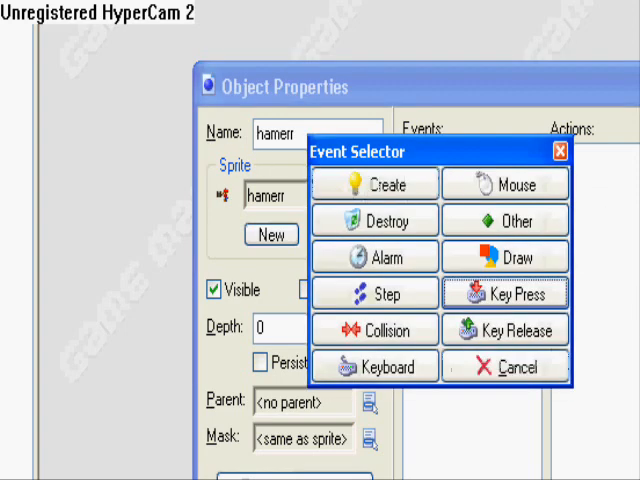
- Replace the event with an Other event and add a Change Instance action to hamerr
{"action": "left_click", "coordinate": [505, 220]}
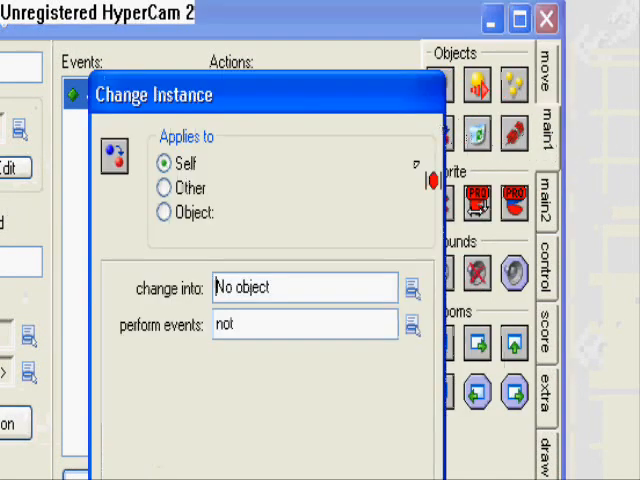
{"action": "left_click", "coordinate": [288, 288]}
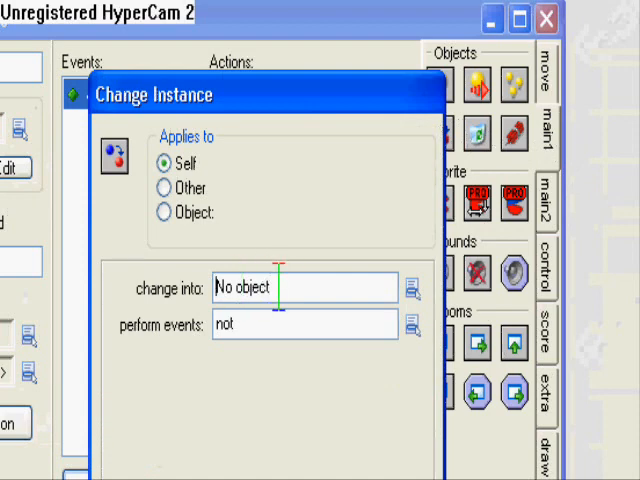
{"action": "left_click", "coordinate": [412, 287]}
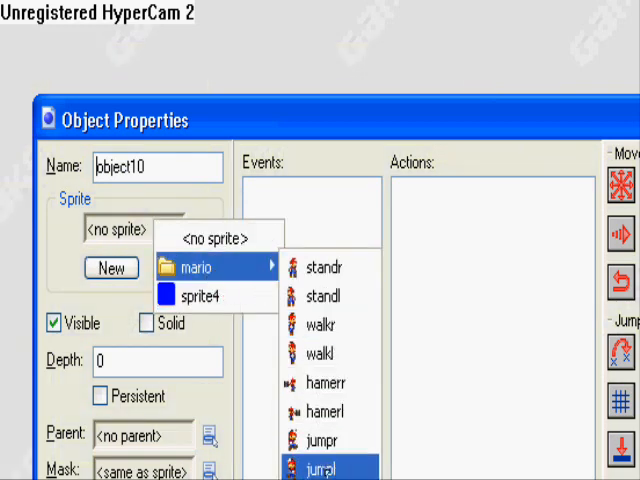
- Create object hamerl with the hamerl sprite and an event changing it into mario walkr
{"action": "left_click", "coordinate": [320, 412]}
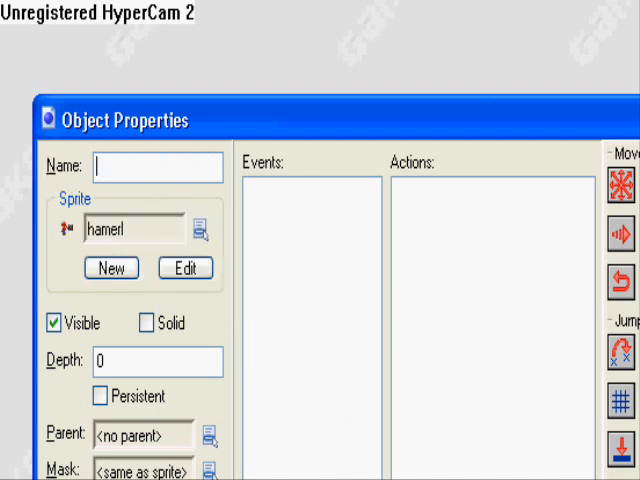
{"action": "type", "text": "hamerl"}
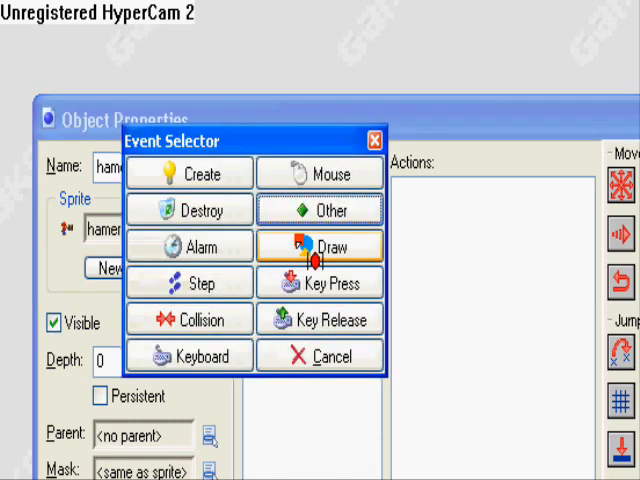
{"action": "left_click", "coordinate": [320, 210]}
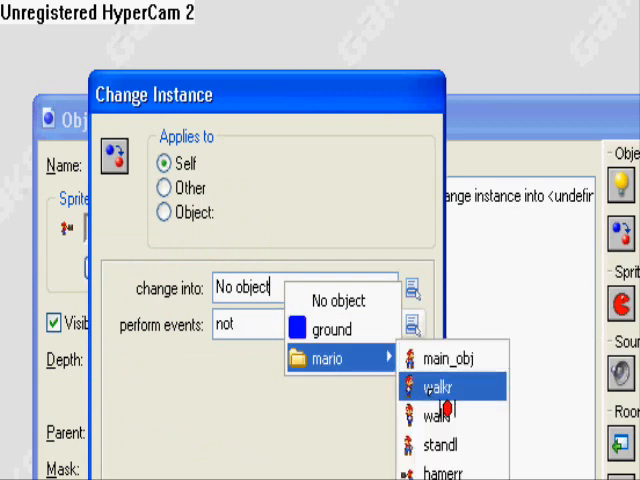
{"action": "left_click", "coordinate": [447, 442]}
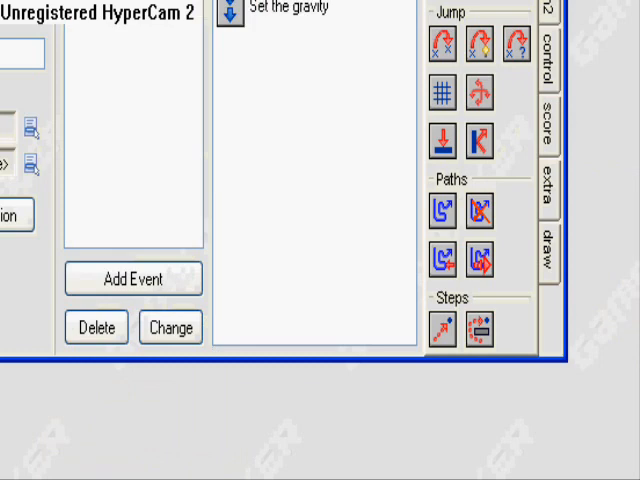
- Give main_obj an Enter key-press event with a Change Instance action into a Mario object
{"action": "left_click", "coordinate": [133, 278]}
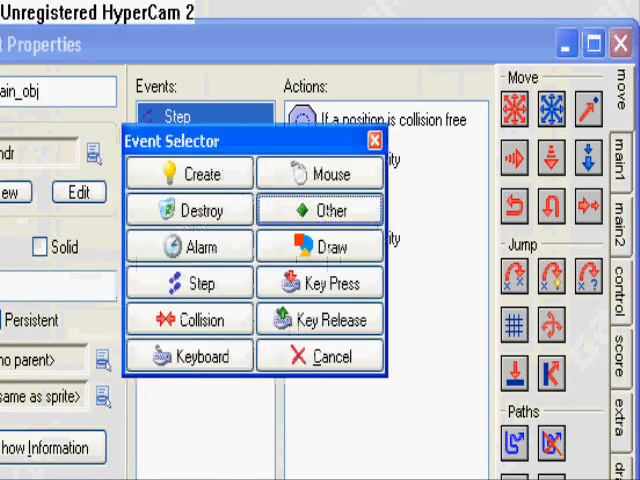
{"action": "left_click", "coordinate": [320, 283]}
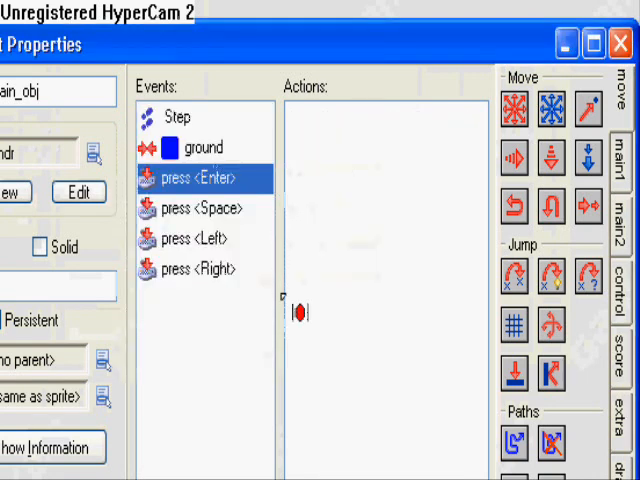
{"action": "left_click", "coordinate": [619, 153]}
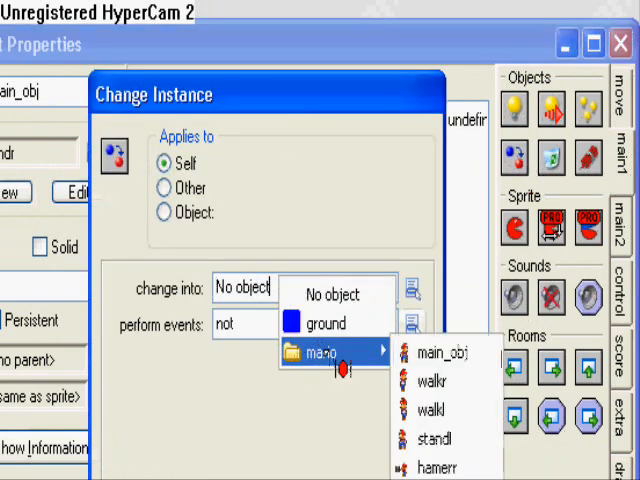
{"action": "left_click", "coordinate": [434, 465]}
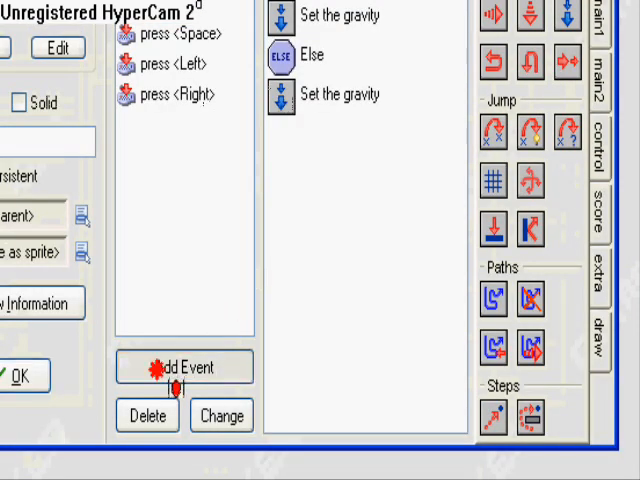
{"action": "left_click", "coordinate": [184, 367]}
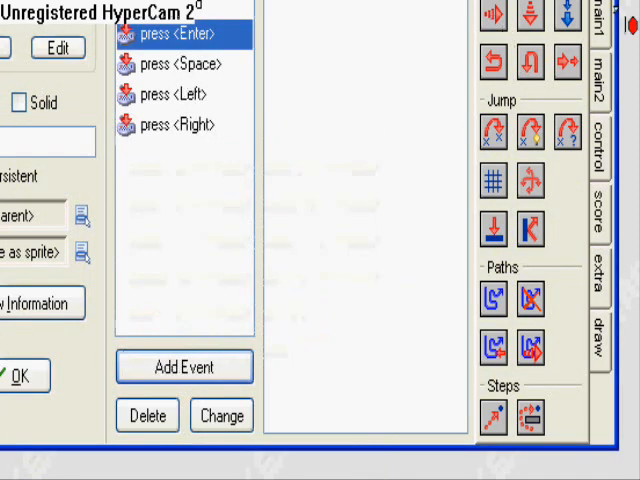
{"action": "left_click", "coordinate": [223, 415]}
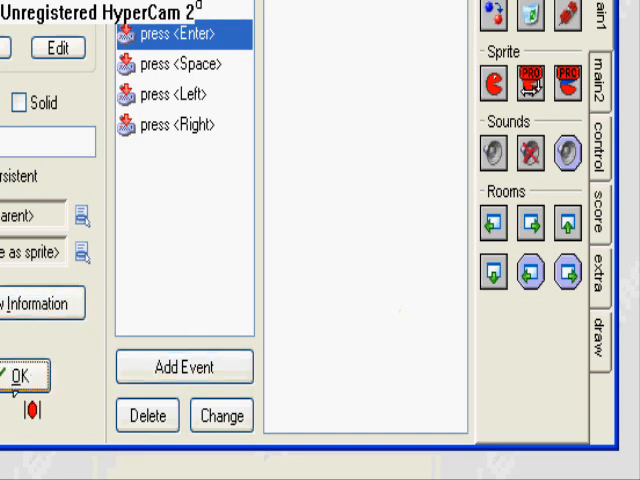
- Confirm main_obj's properties with OK
{"action": "left_click", "coordinate": [24, 378]}
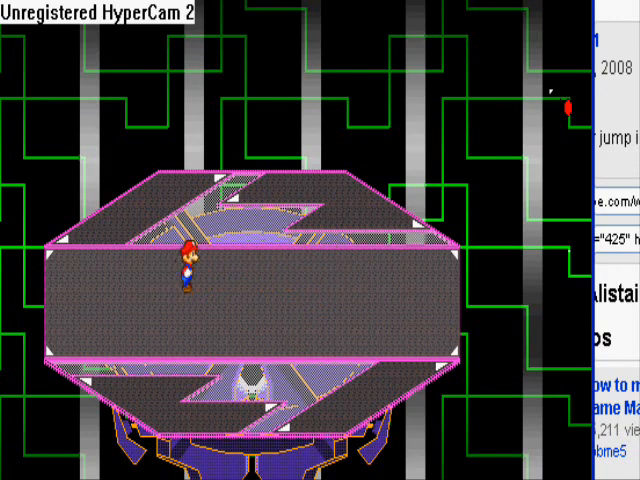
- Press Space in the running game to try the hammer action
{"action": "key", "text": "space"}
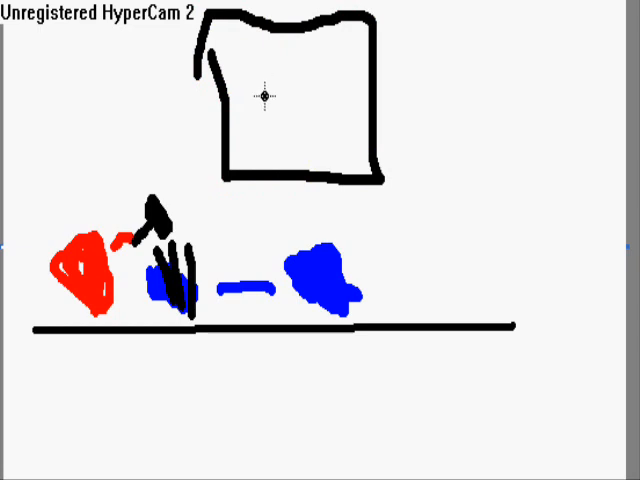
{"action": "mouse_move", "coordinate": [228, 63]}
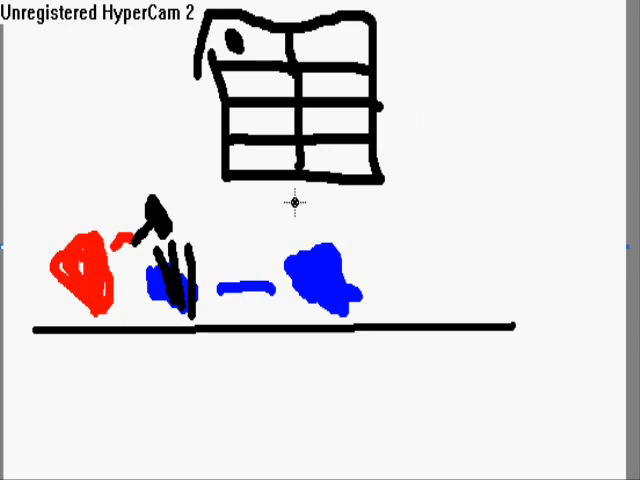
{"action": "mouse_move", "coordinate": [433, 118]}
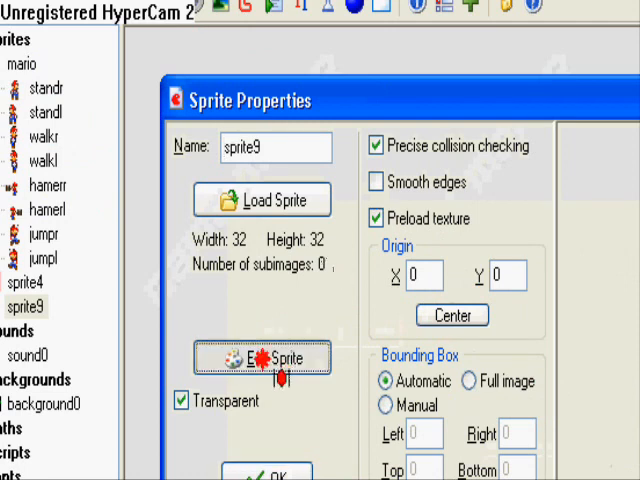
- Paint sprite9 as a blue square with the word 'sonic' placed on it
{"action": "left_click", "coordinate": [262, 358]}
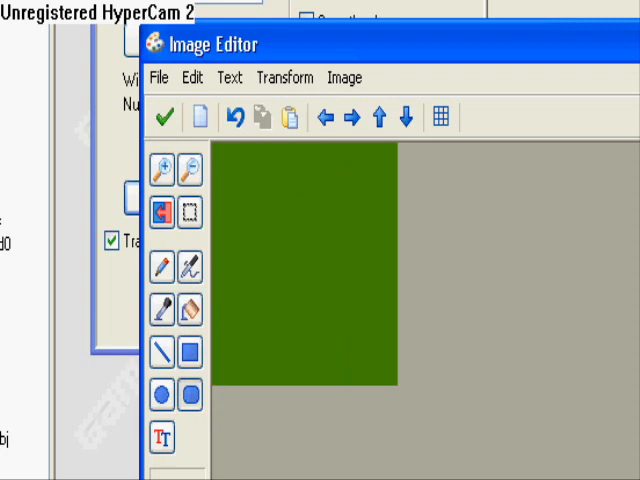
{"action": "mouse_move", "coordinate": [228, 163]}
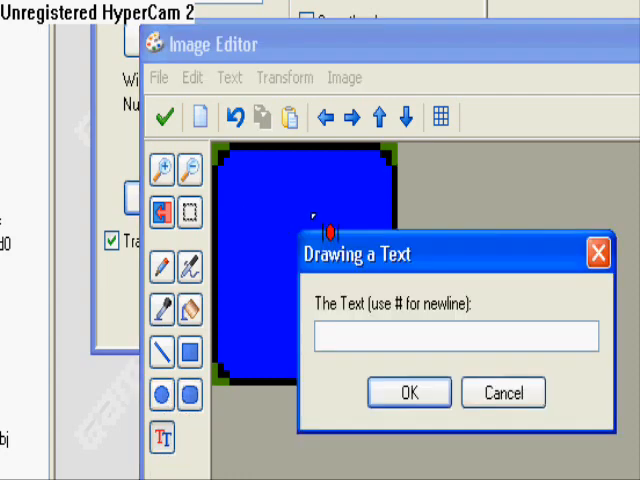
{"action": "type", "text": "sonic"}
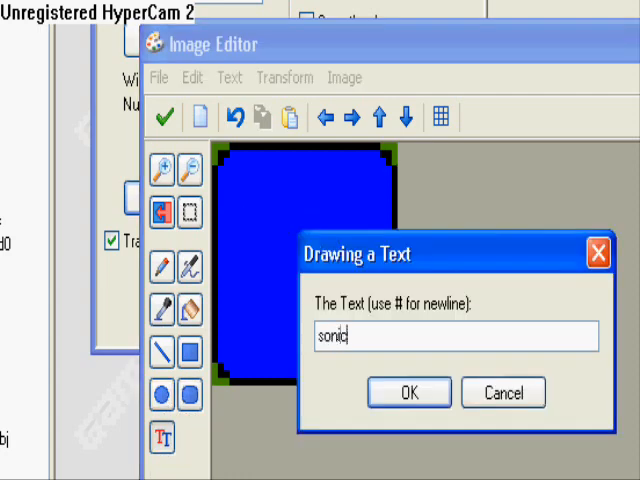
{"action": "left_click", "coordinate": [410, 392]}
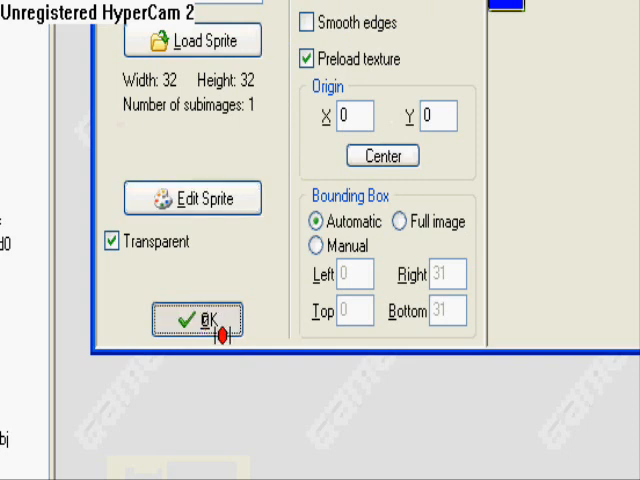
- Accept sprite9, then give a new object sprite9 and start naming it 'noob'
{"action": "left_click", "coordinate": [200, 323]}
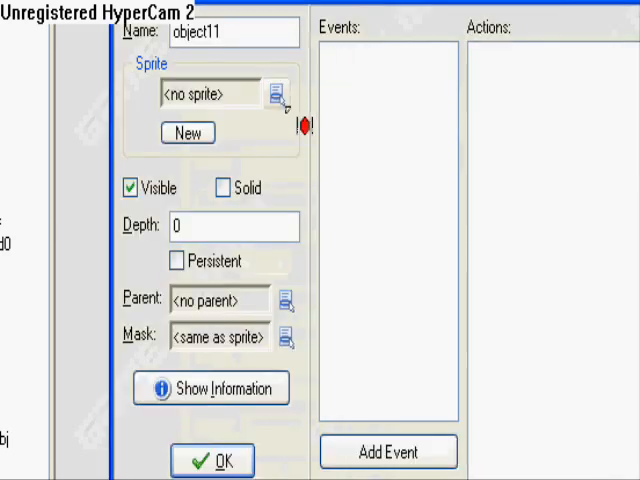
{"action": "left_click", "coordinate": [278, 93]}
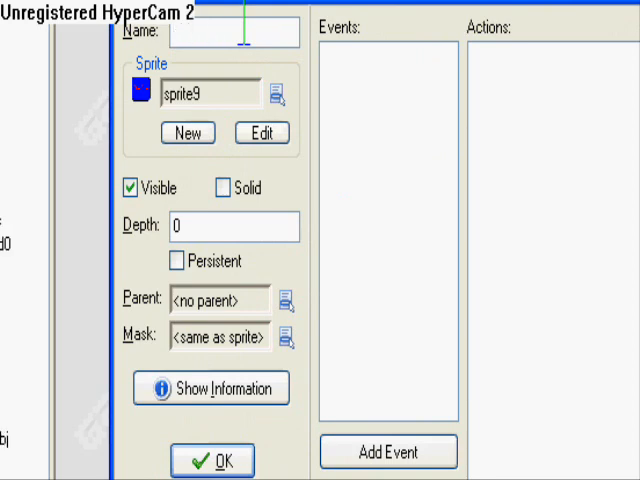
{"action": "type", "text": "noob sonic"}
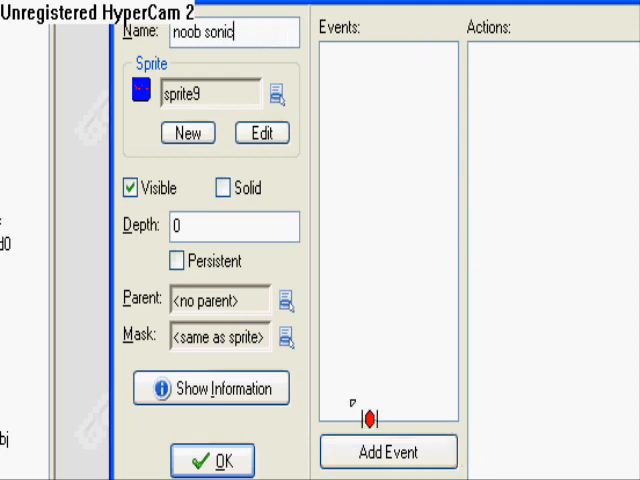
- Add a Create event with a score-caption action showing health, keeping lives hidden
{"action": "left_click", "coordinate": [387, 452]}
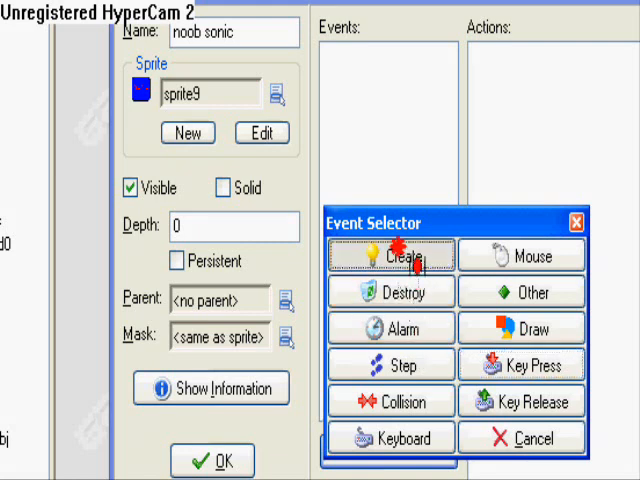
{"action": "left_click", "coordinate": [399, 258]}
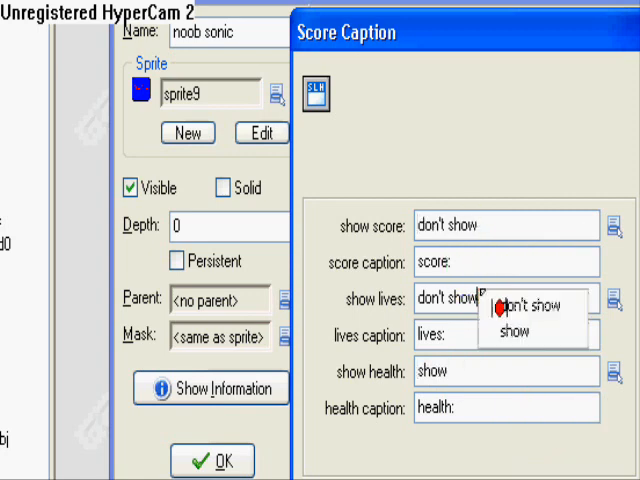
{"action": "left_click", "coordinate": [520, 303]}
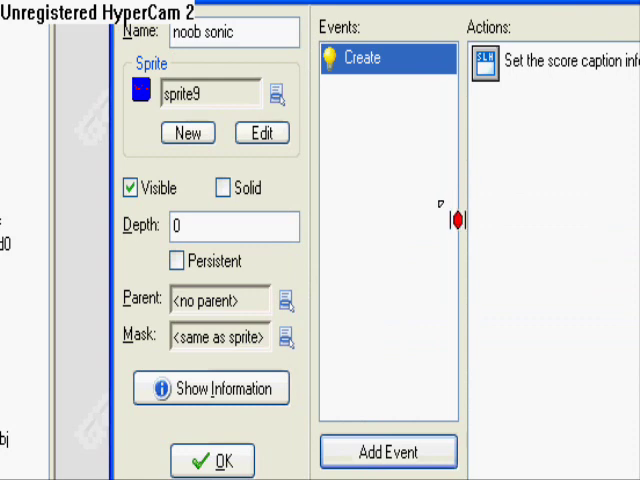
- Add collision events with the hamerr and hamerl objects to noob sonic
{"action": "left_click", "coordinate": [392, 450]}
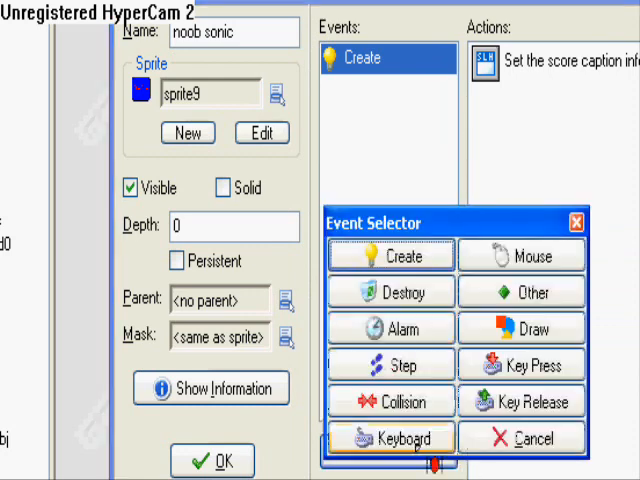
{"action": "left_click", "coordinate": [393, 401]}
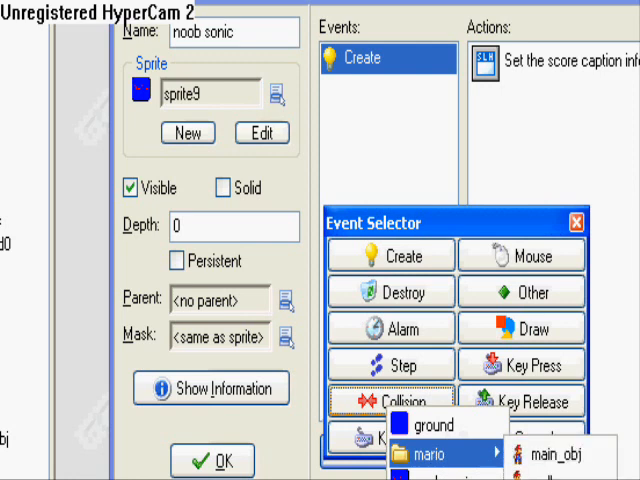
{"action": "left_click", "coordinate": [552, 455]}
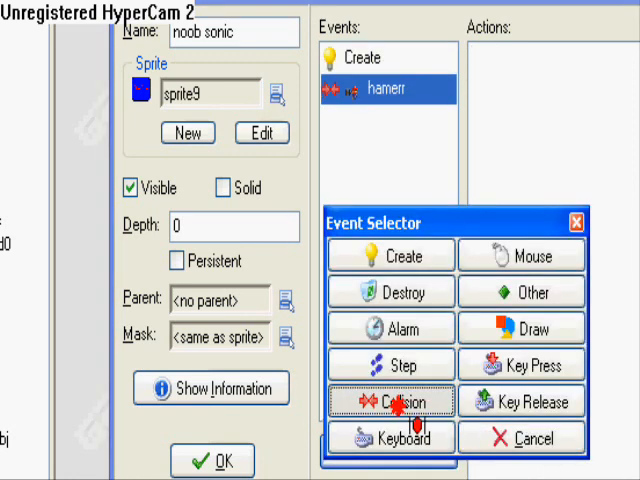
{"action": "left_click", "coordinate": [403, 401]}
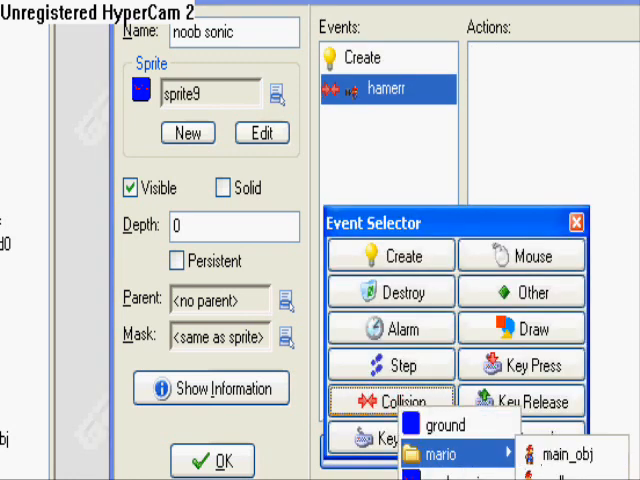
{"action": "left_click", "coordinate": [565, 454]}
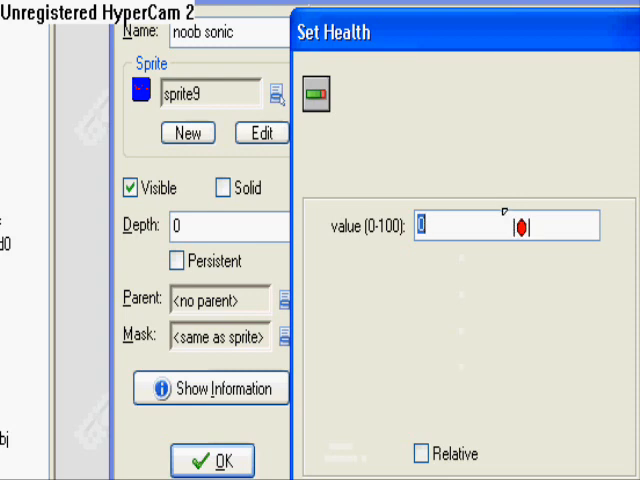
- Set health to -1 in the collision events and review the hamerr event's actions
{"action": "type", "text": "-"}
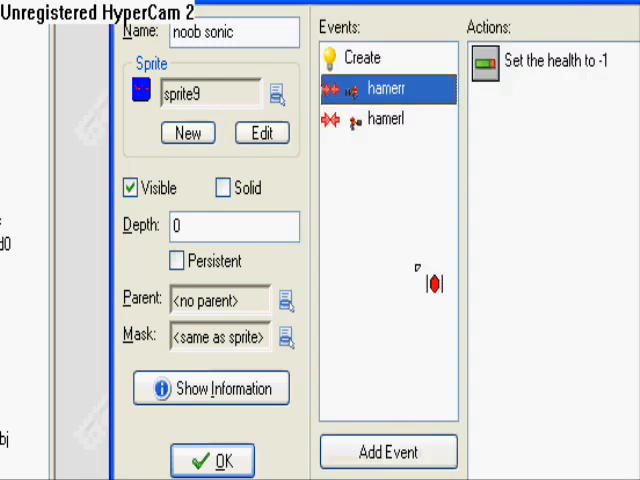
{"action": "left_click", "coordinate": [389, 120]}
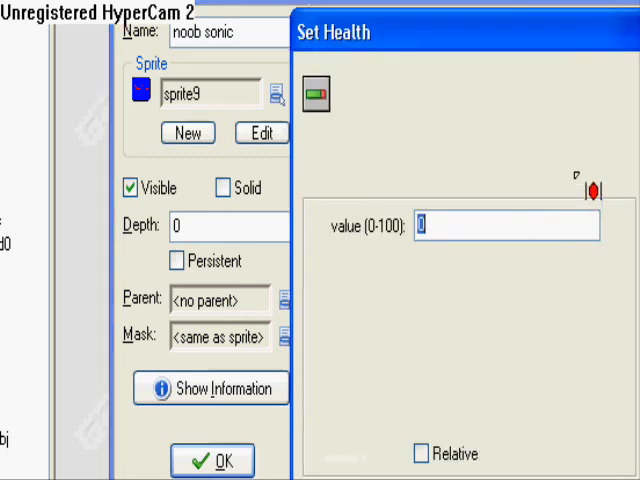
{"action": "type", "text": "-1"}
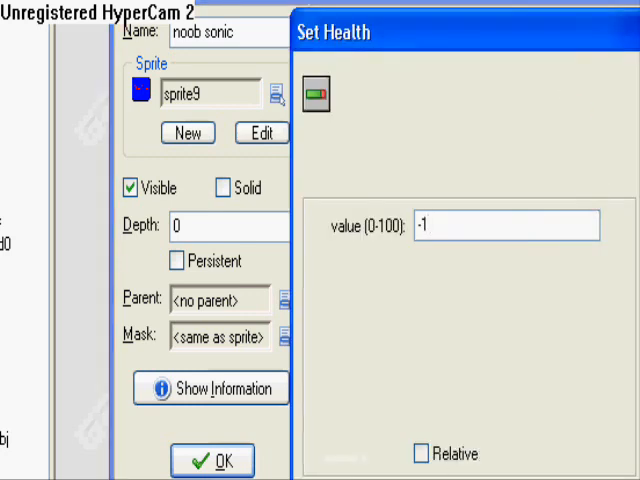
{"action": "left_click", "coordinate": [210, 460]}
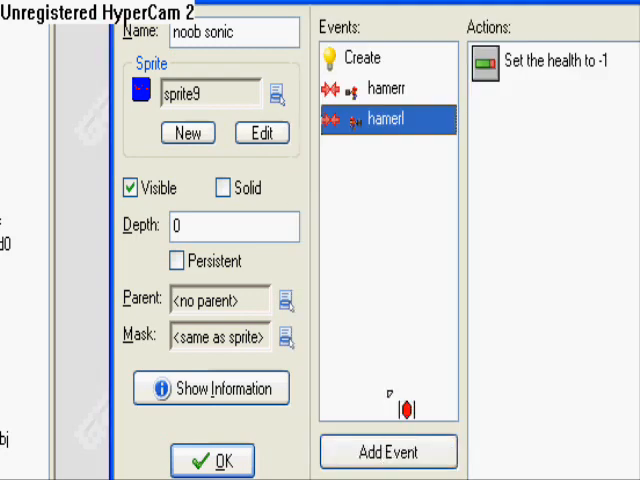
{"action": "left_click", "coordinate": [380, 86]}
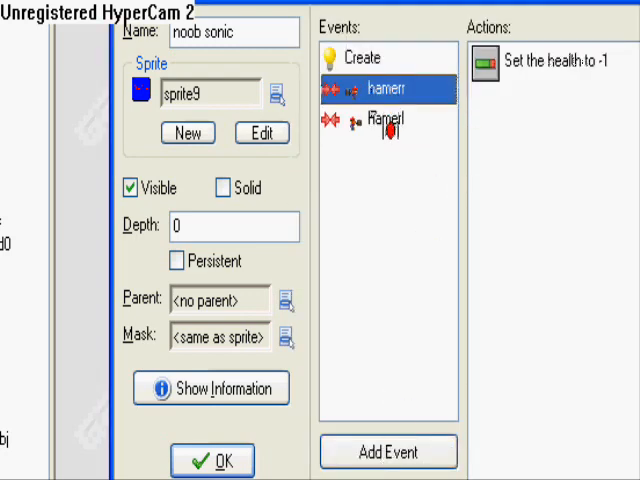